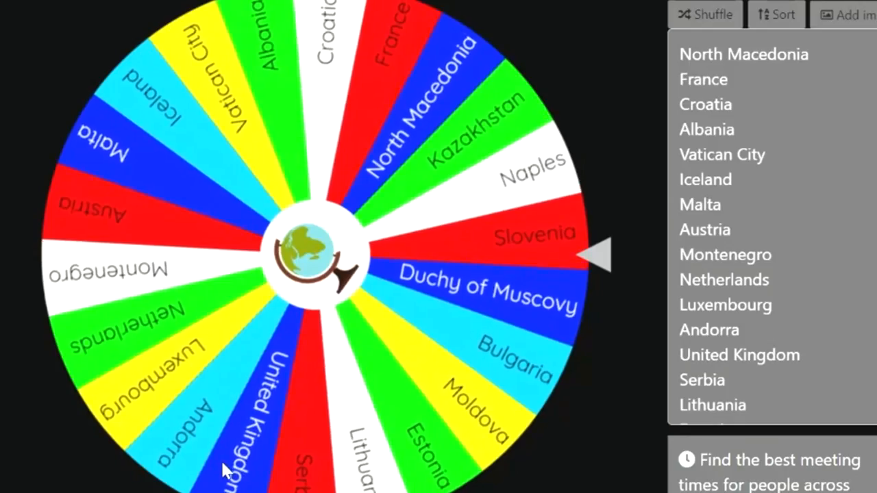
- Bucket-fill Iceland red to match Scandinavia, Finland and Britain
left_click(315, 247)
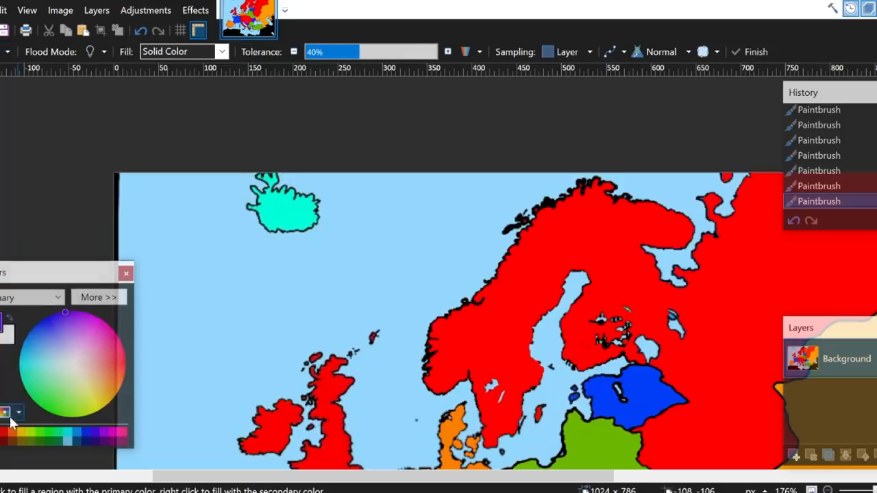
left_click(263, 209)
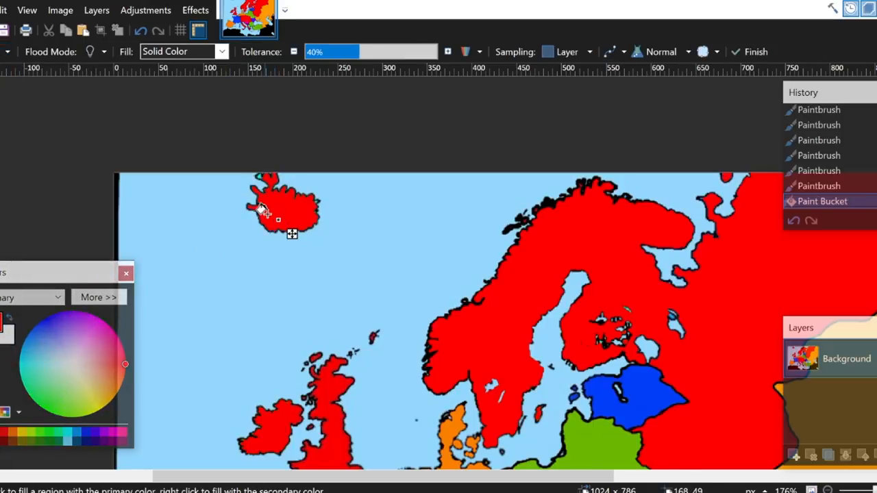